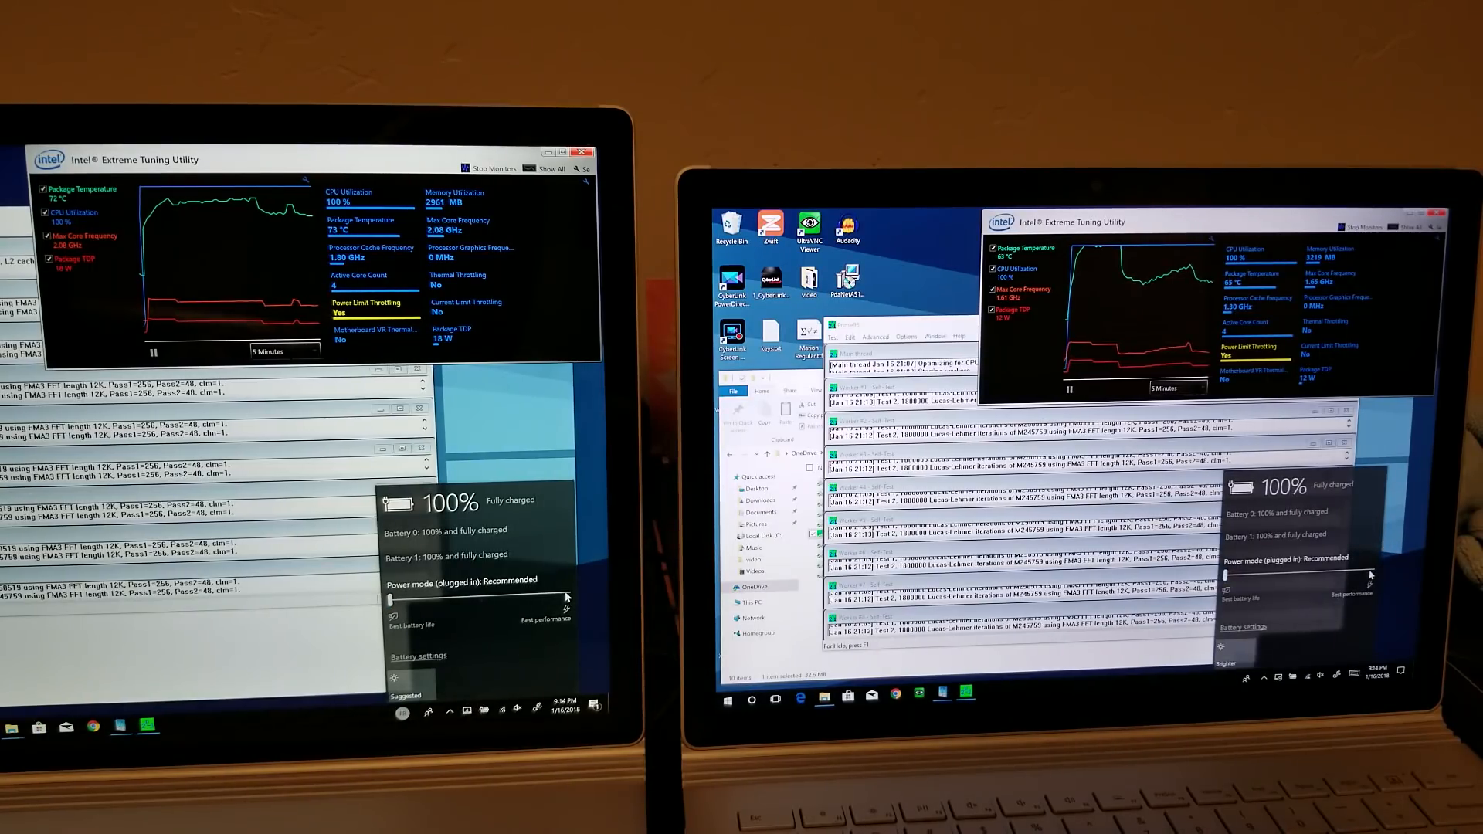
Drag the battery flyout's plugged-in power mode slider from Recommended to Best performance
left_click_drag(395, 599, 568, 598)
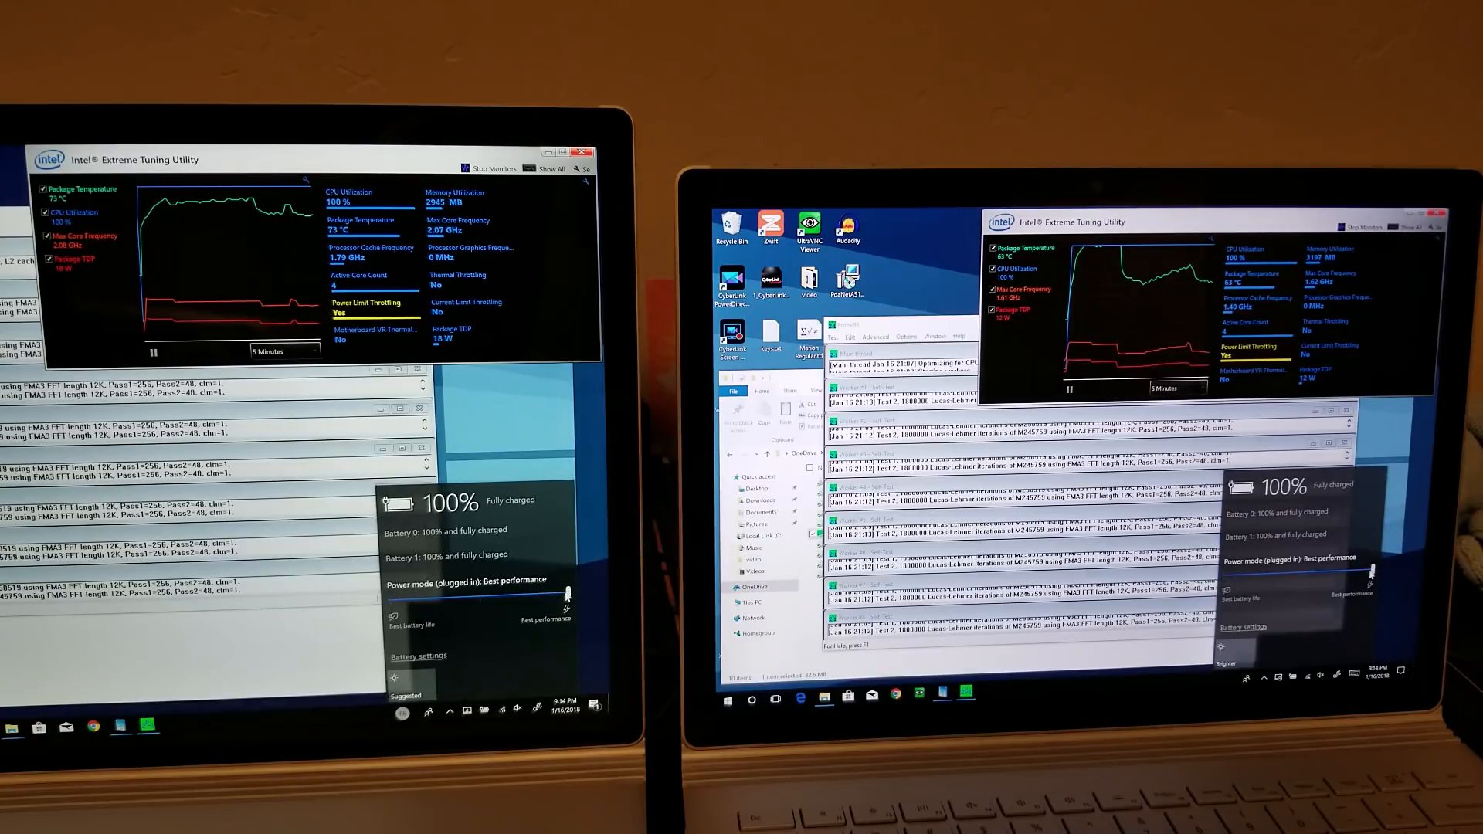